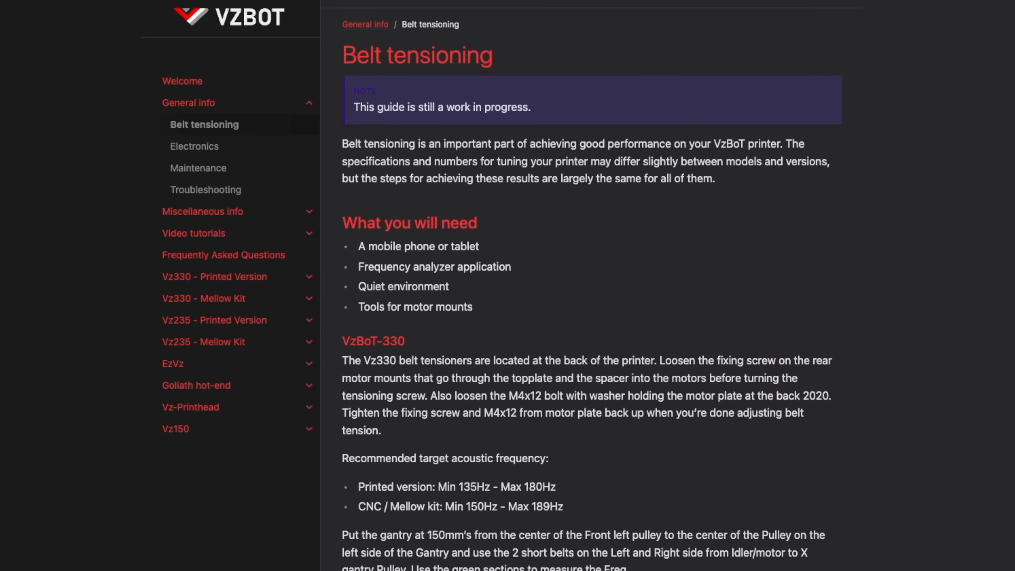
- Scroll past the target frequencies to the VzBoT-330 gantry belt diagram with green measuring sections
scroll(down, 3)
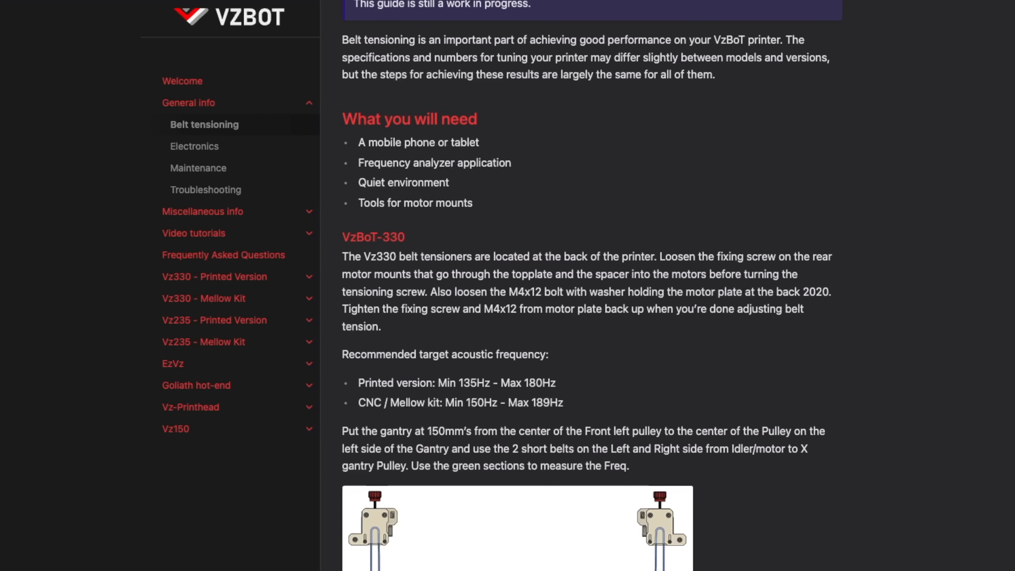
scroll(down, 3)
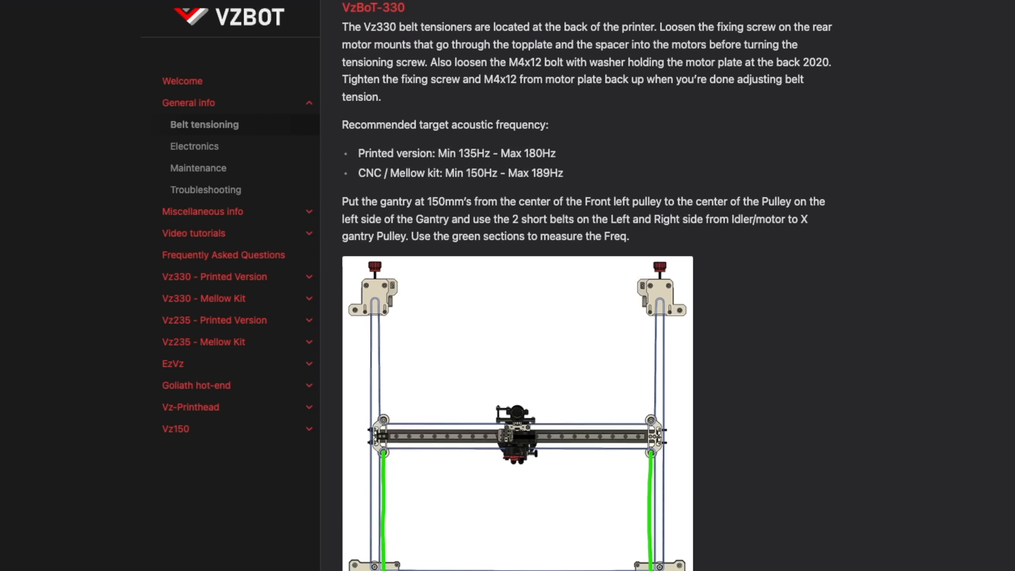
scroll(down, 3)
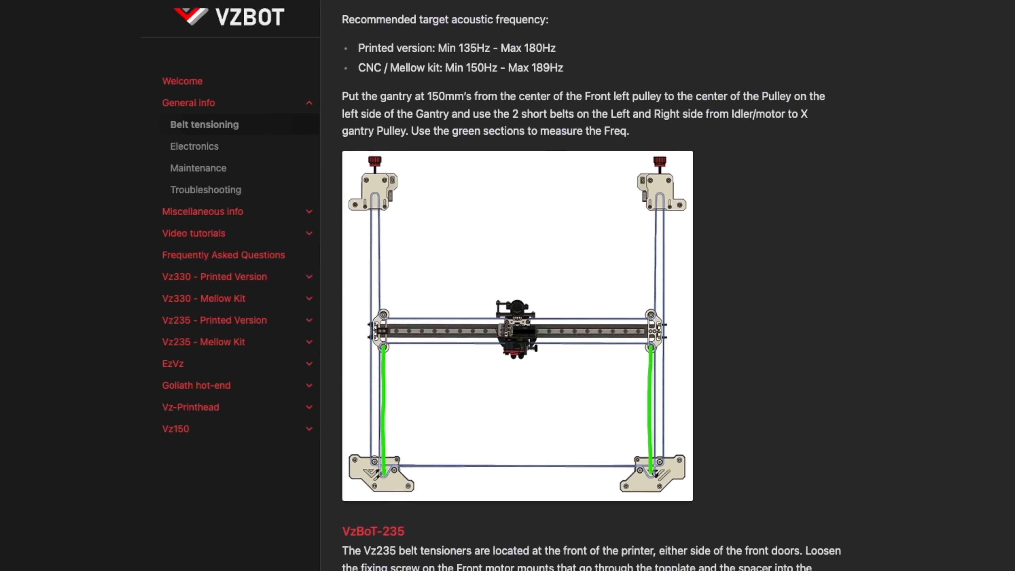
scroll(down, 3)
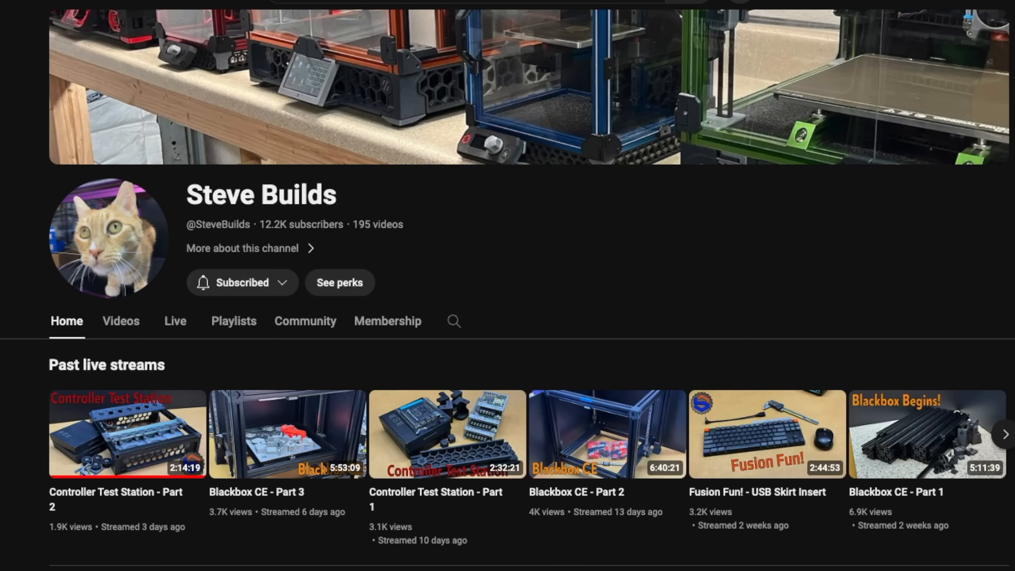
- Show the product video in the main viewer on the West3D Belt Tension Meter page ($24.99, sold out)
scroll(down, 3)
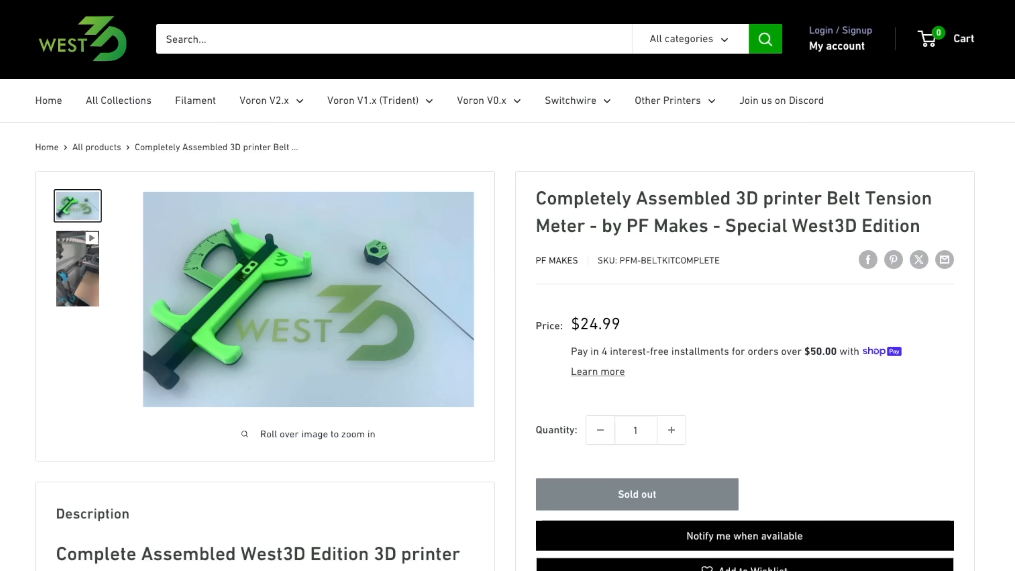
mouse_move(750, 388)
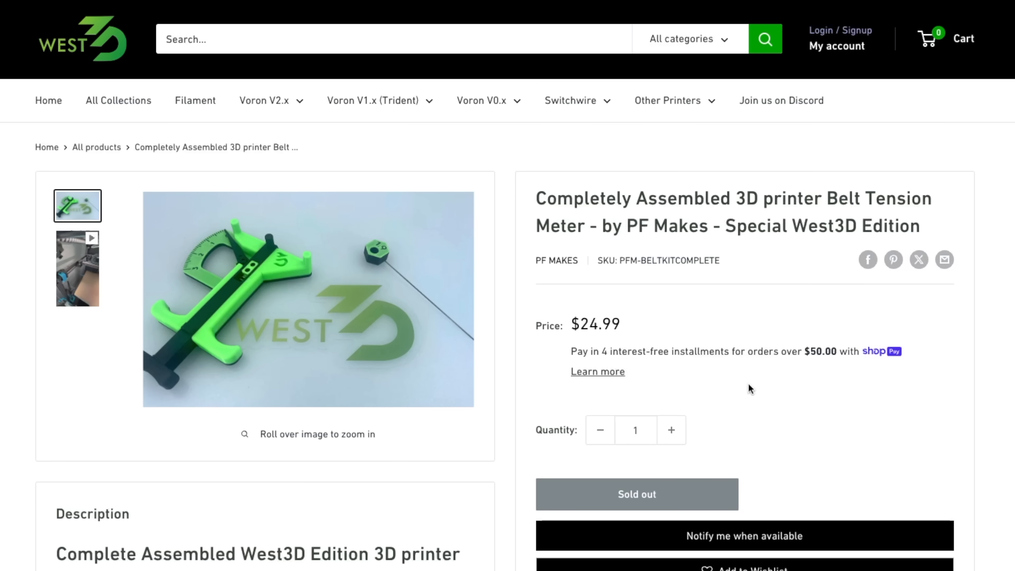
click(77, 268)
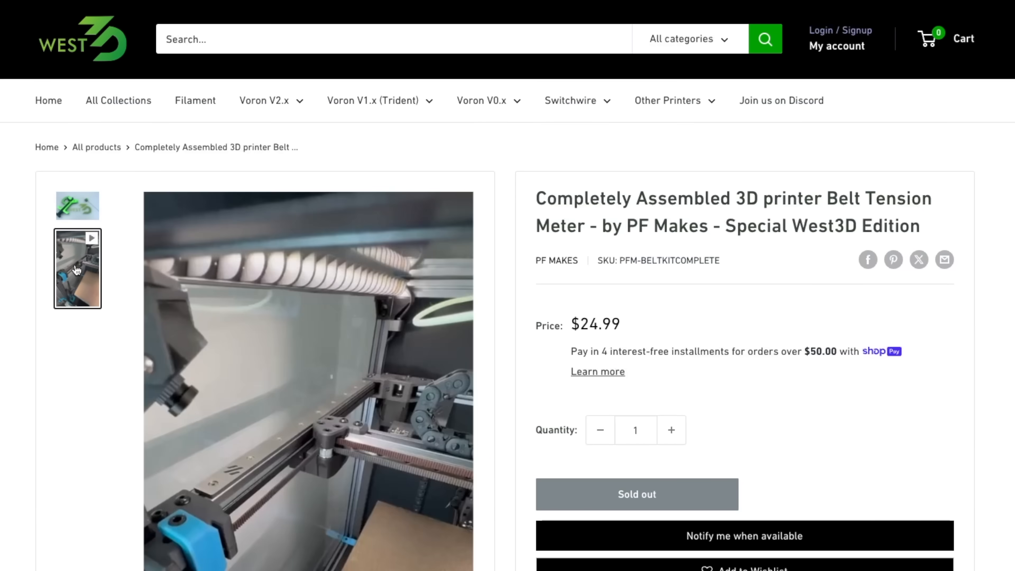
click(77, 267)
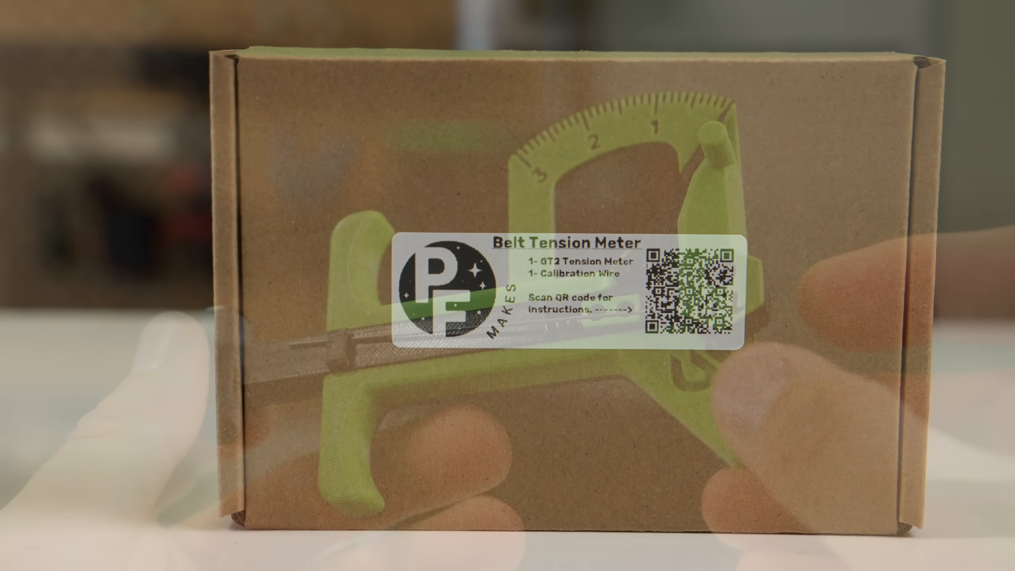